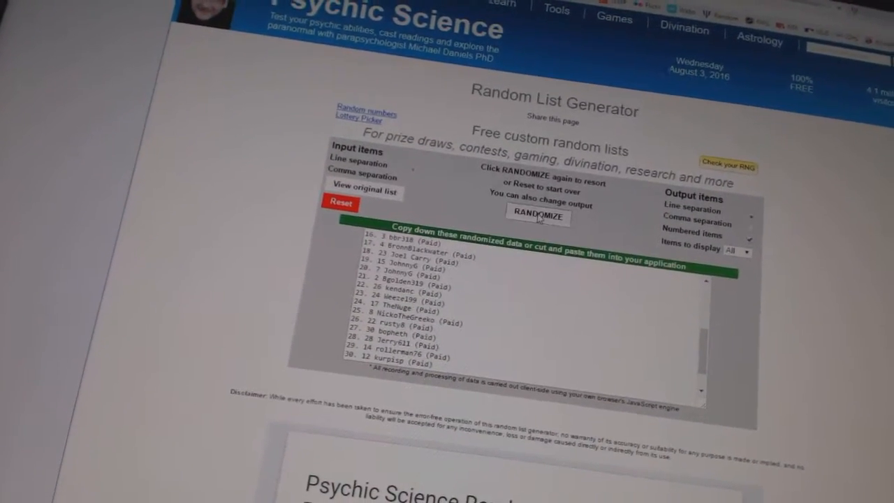
Reshuffle the 30 paid usernames twice with RANDOMIZE to get a new numbered order
left_click(537, 217)
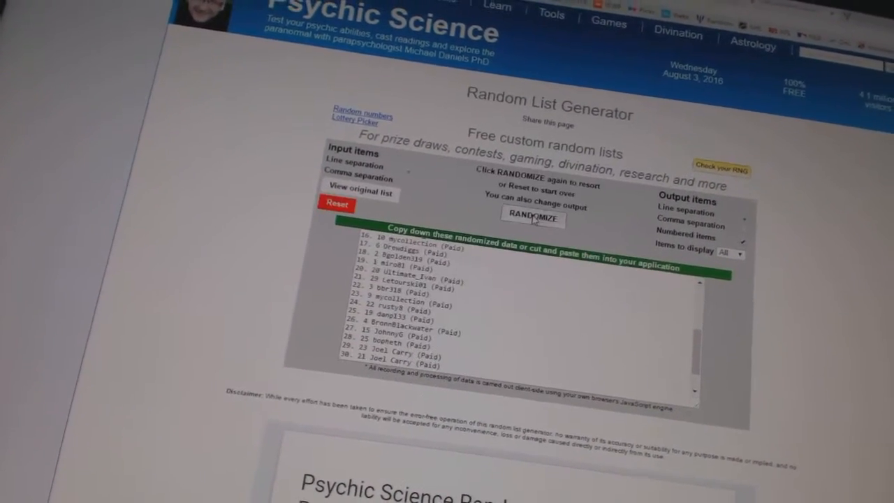
left_click(533, 217)
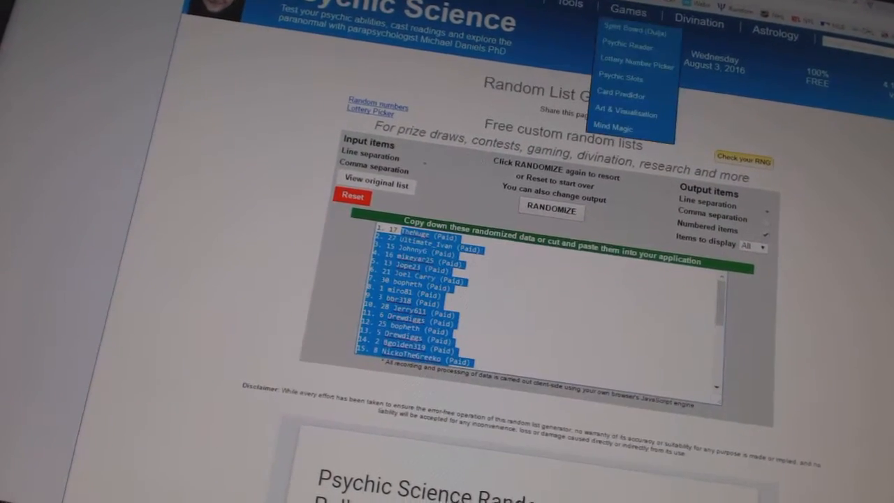
left_click(551, 210)
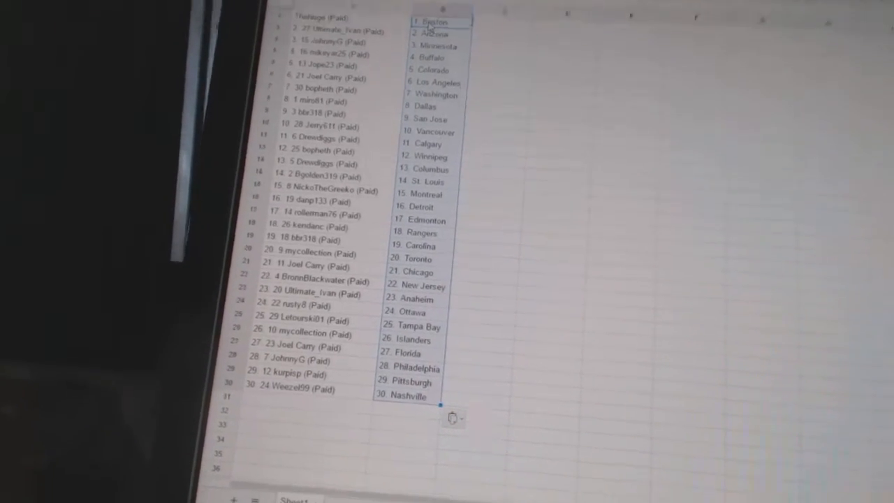
Scroll down Sheet1 to check each of the 30 usernames sits beside a team name
scroll("down", 3)
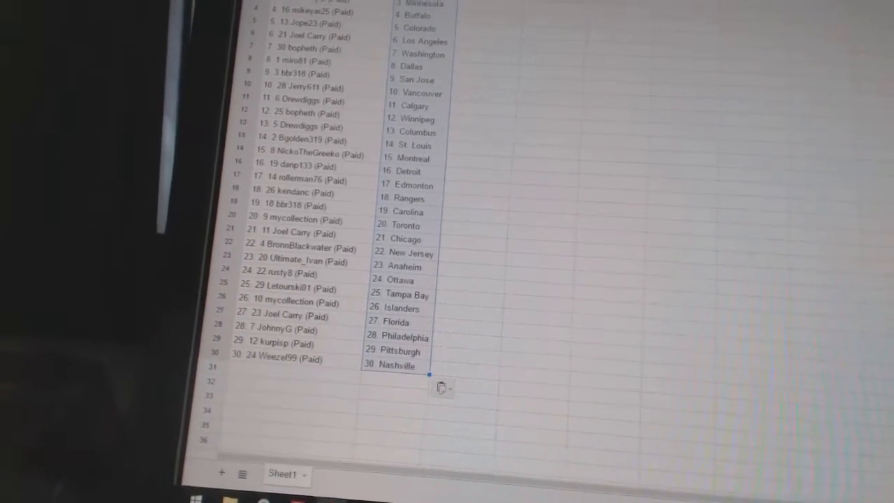